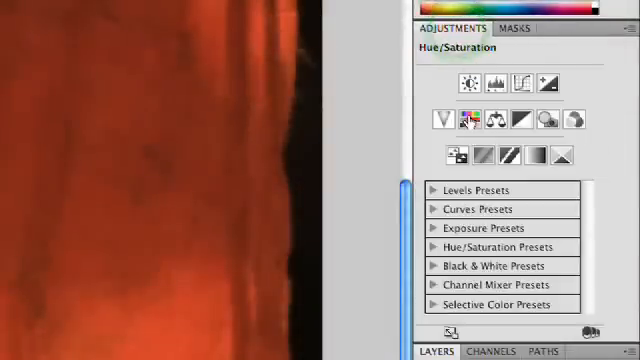
# Add a Hue/Saturation adjustment layer and shift the orange curtain to deep blue-purple.
pyautogui.click(478, 116)
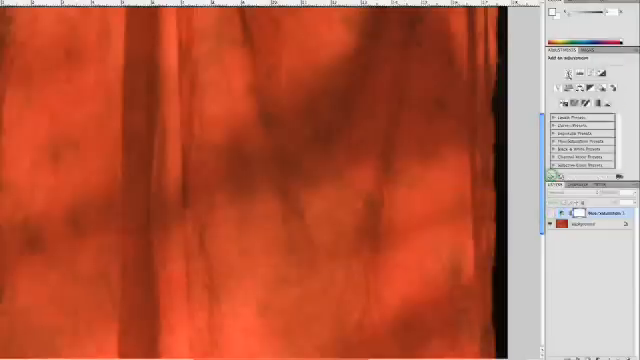
pyautogui.click(570, 92)
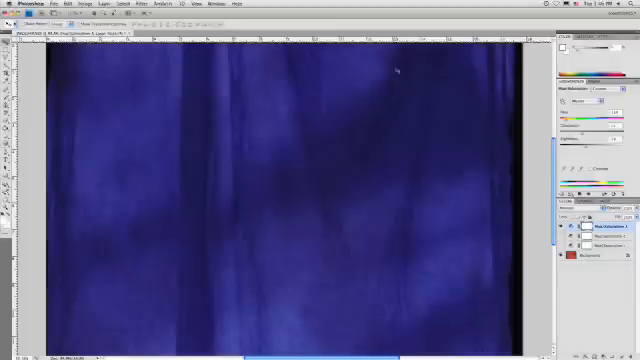
# Save blue, green, purple, pink, brown and orange backdrop hues as separate layer comps.
pyautogui.click(212, 8)
pyautogui.write('Blue')
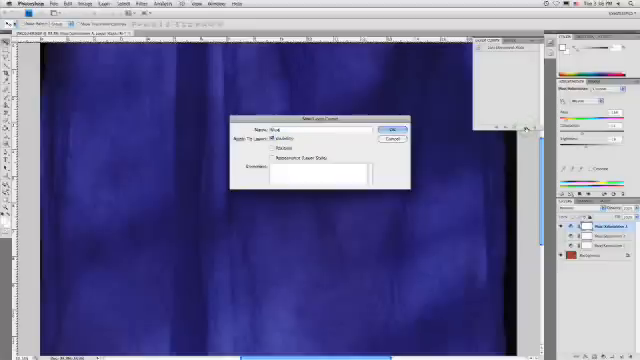
pyautogui.click(388, 128)
pyautogui.write('Green')
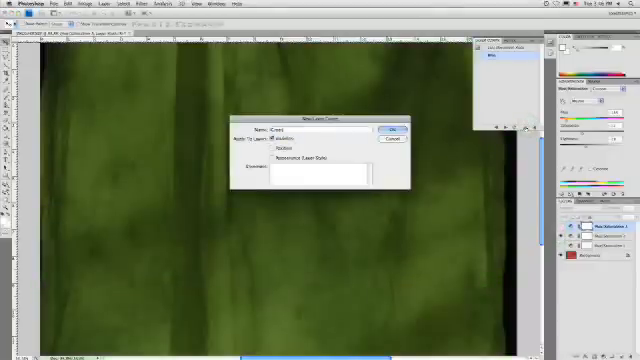
pyautogui.click(396, 128)
pyautogui.write('Pur')
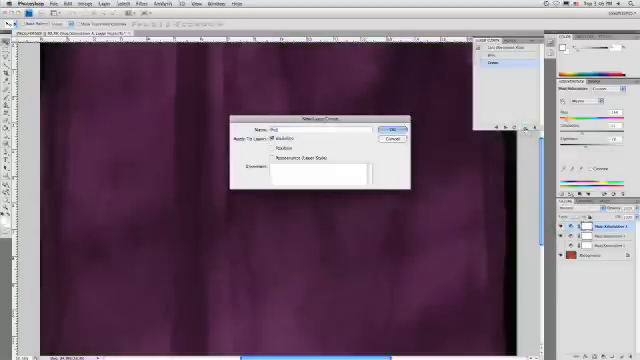
pyautogui.click(392, 128)
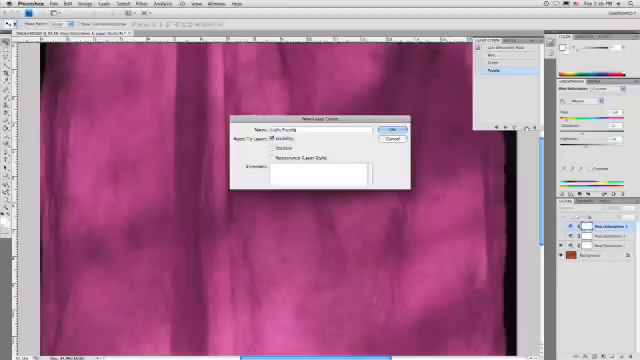
pyautogui.click(388, 128)
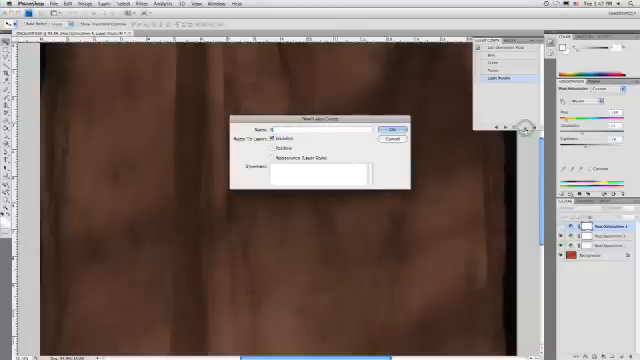
pyautogui.click(394, 128)
pyautogui.write('Red')
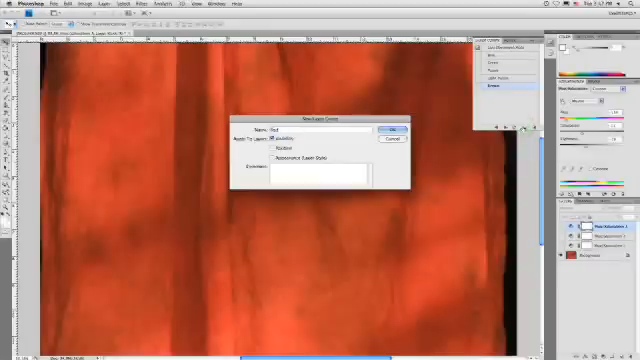
pyautogui.click(392, 128)
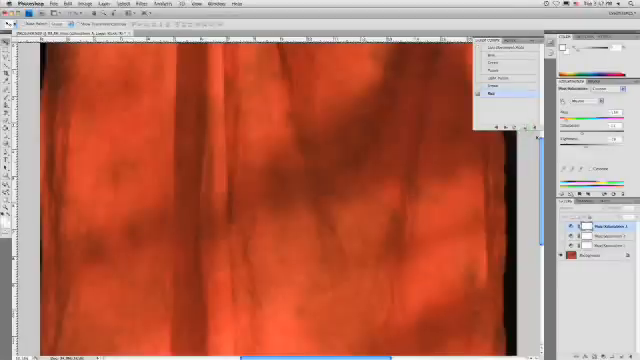
# Start the Layer Comps To Files script to export the backdrop variants.
pyautogui.click(490, 62)
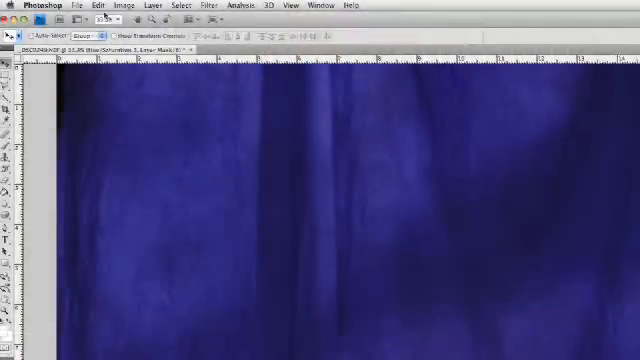
pyautogui.click(76, 4)
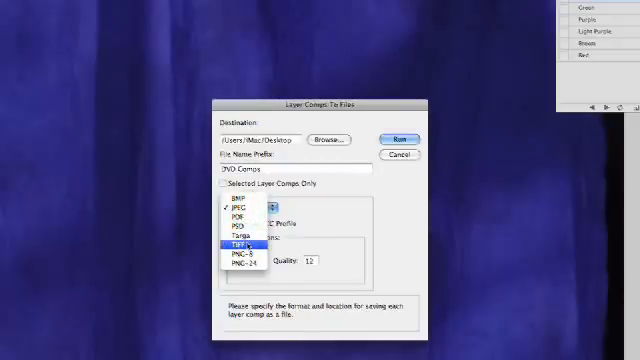
# Export the layer comps as TIFFs with prefix 'Back' into a new backdrops folder, then switch apps.
pyautogui.click(248, 240)
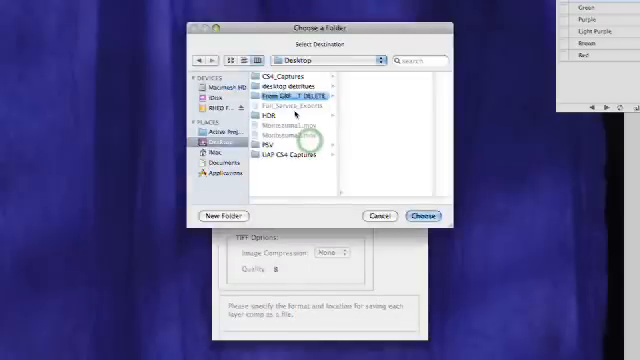
pyautogui.click(268, 148)
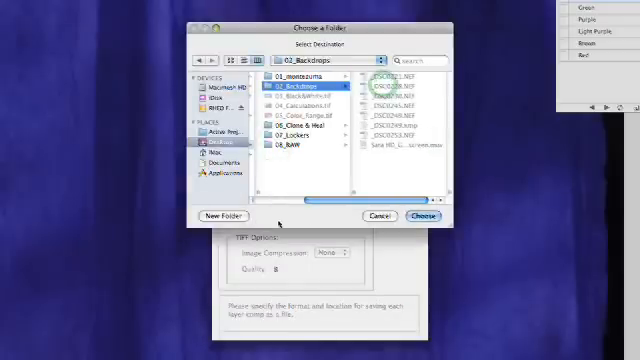
pyautogui.click(228, 216)
pyautogui.write('Backdrops_F')
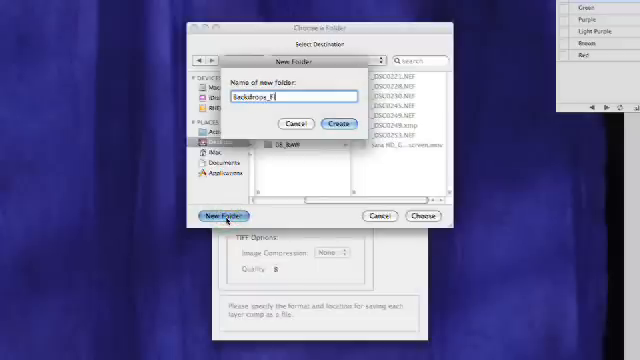
pyautogui.click(336, 124)
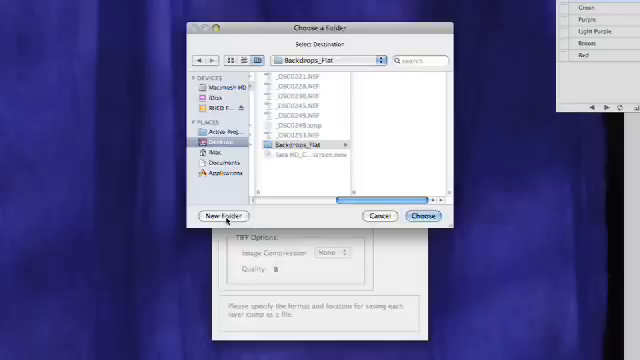
pyautogui.click(420, 216)
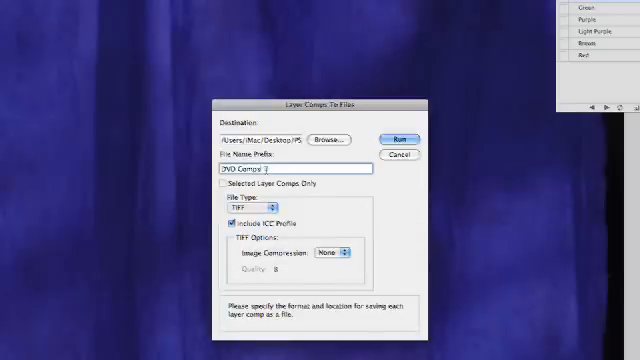
pyautogui.write('Back')
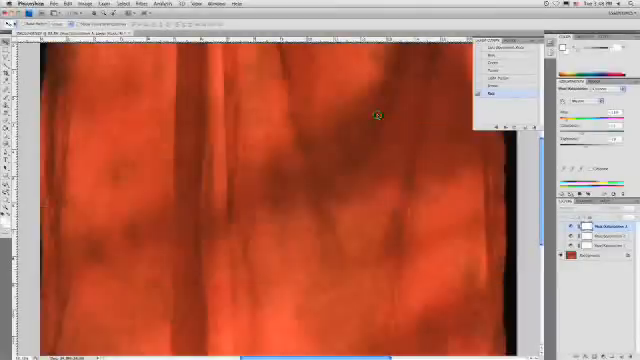
pyautogui.press('cmd+tab')
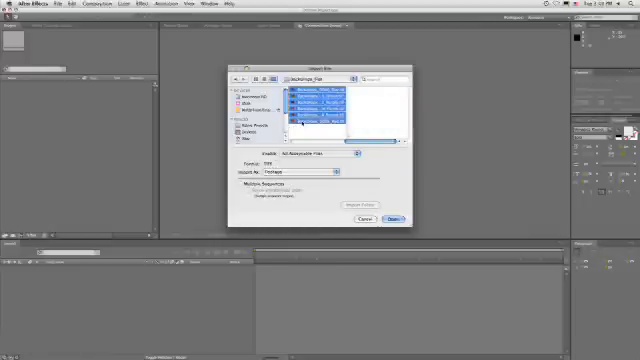
# Import the selected backdrop variant files into the After Effects project.
pyautogui.click(388, 218)
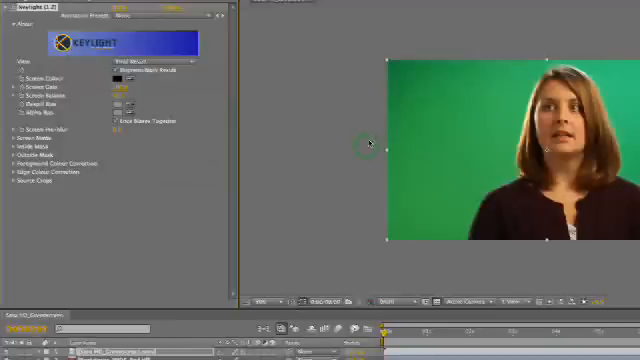
pyautogui.moveTo(228, 110)
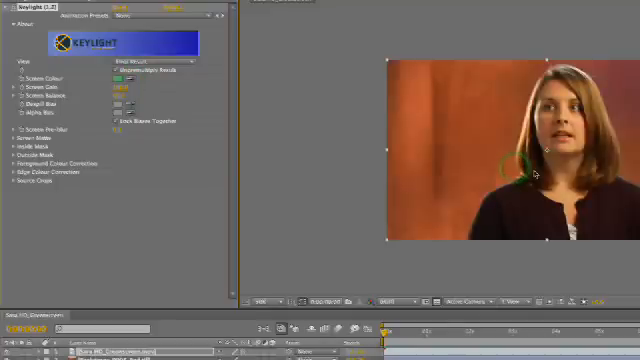
# Set Keylight's View to Screen Matte to show the key in black and white.
pyautogui.click(150, 62)
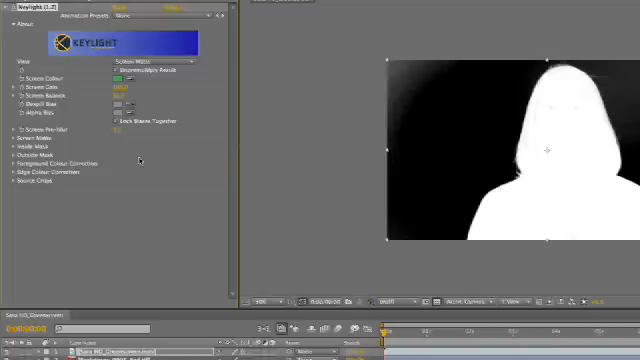
# Adjust Keylight's Screen Matte Clip Black and Clip White so the subject separates cleanly.
pyautogui.click(12, 136)
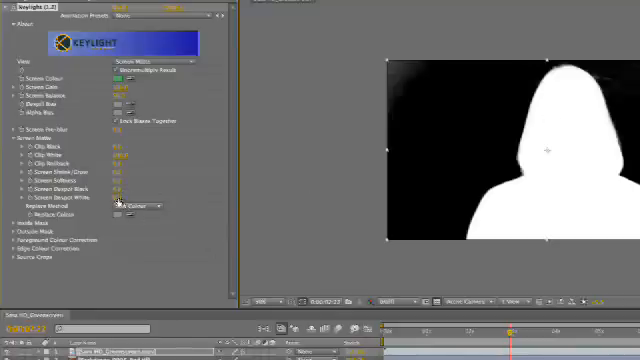
pyautogui.click(124, 200)
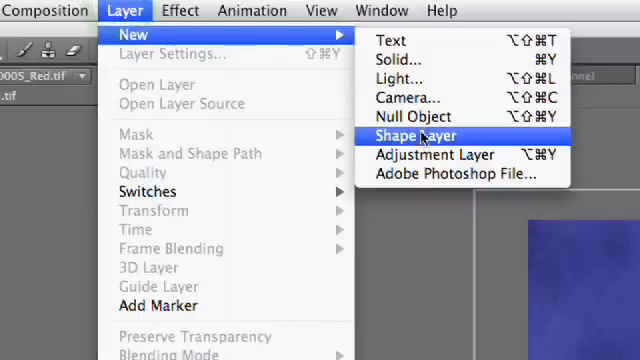
# Add an adjustment layer with Fast Blur and Repeat Edge Pixels enabled.
pyautogui.click(408, 134)
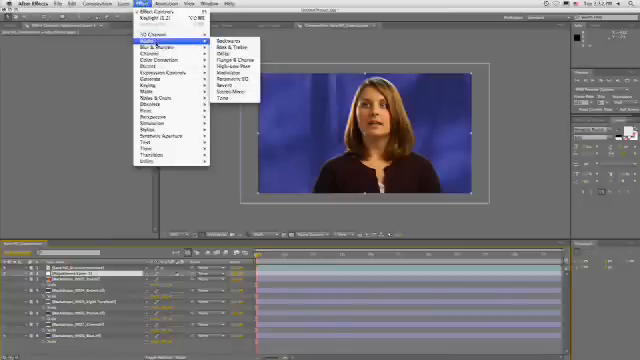
pyautogui.moveTo(160, 46)
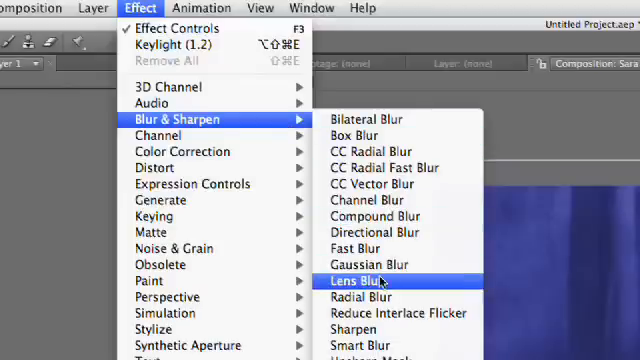
pyautogui.moveTo(376, 248)
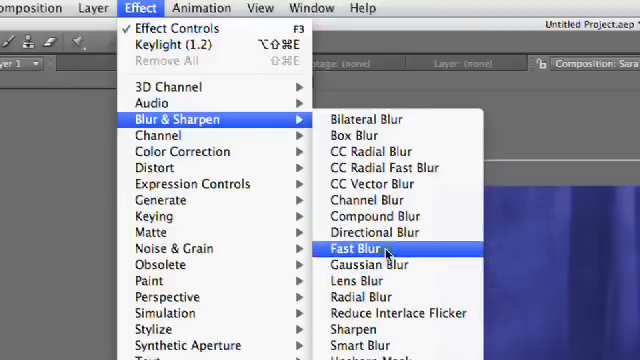
pyautogui.click(356, 248)
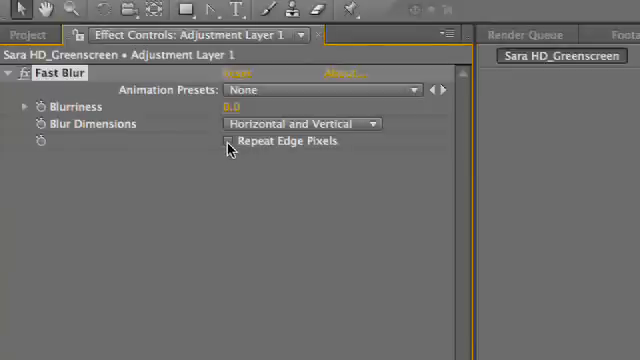
pyautogui.click(228, 140)
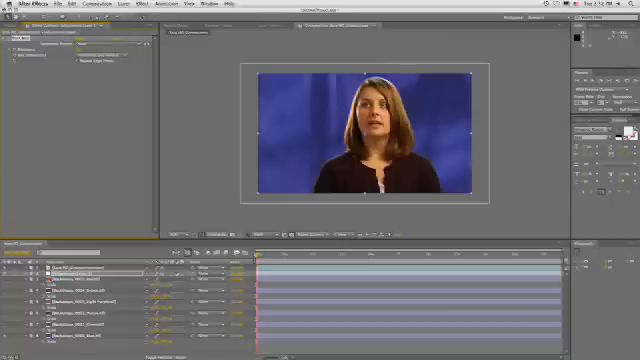
# Apply a Photo Filter effect to the layer and choose a filter type matching the blue backdrop.
pyautogui.click(104, 4)
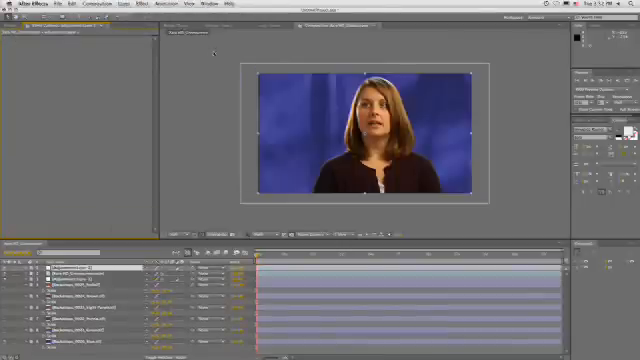
pyautogui.click(130, 4)
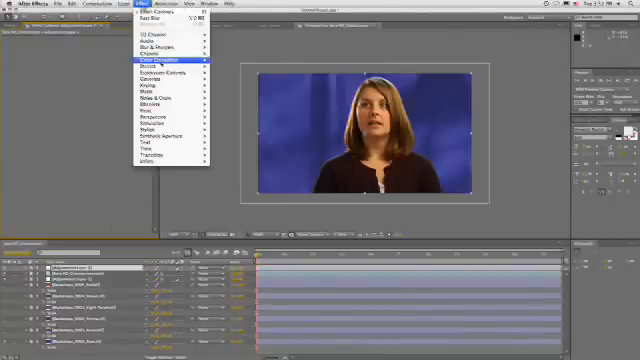
pyautogui.click(162, 66)
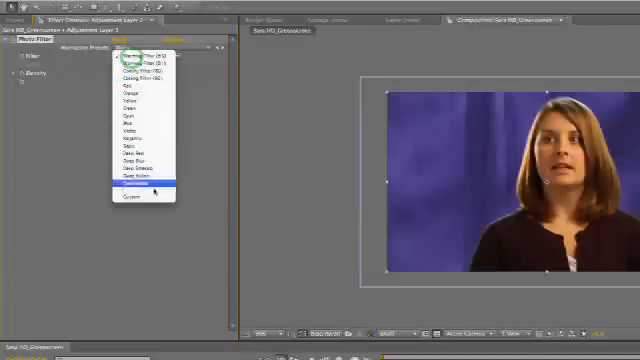
pyautogui.click(140, 188)
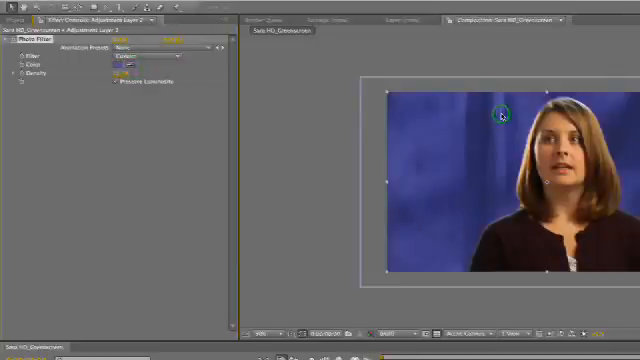
pyautogui.moveTo(96, 300)
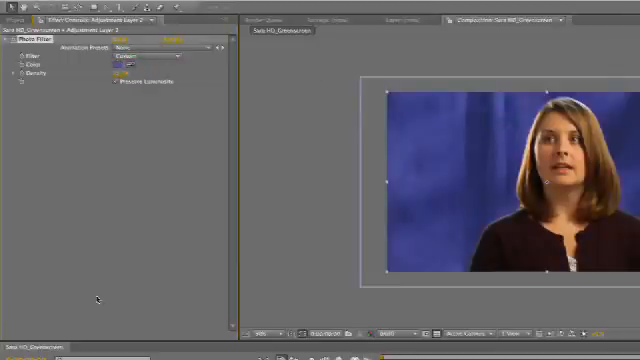